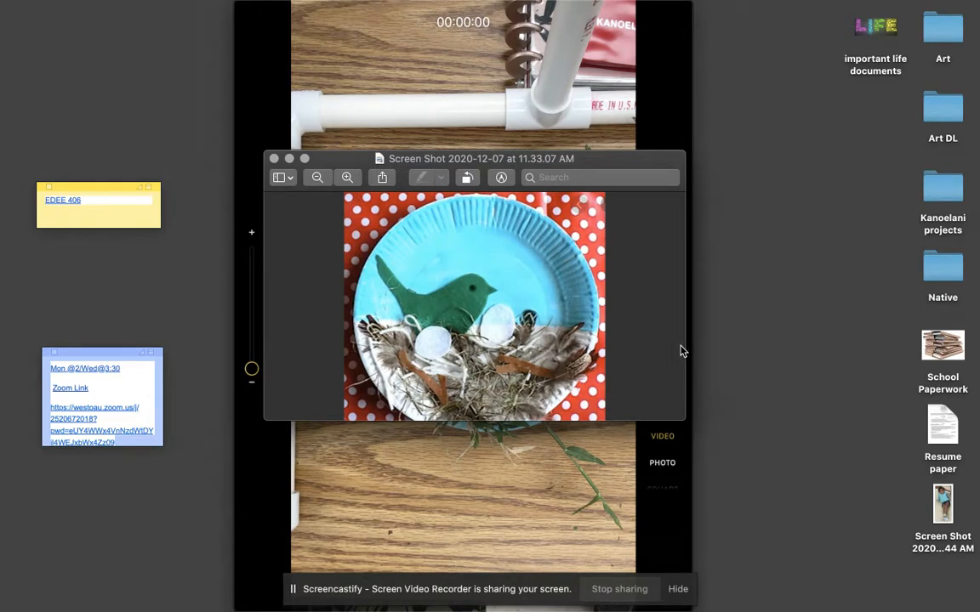
pyautogui.moveTo(621, 321)
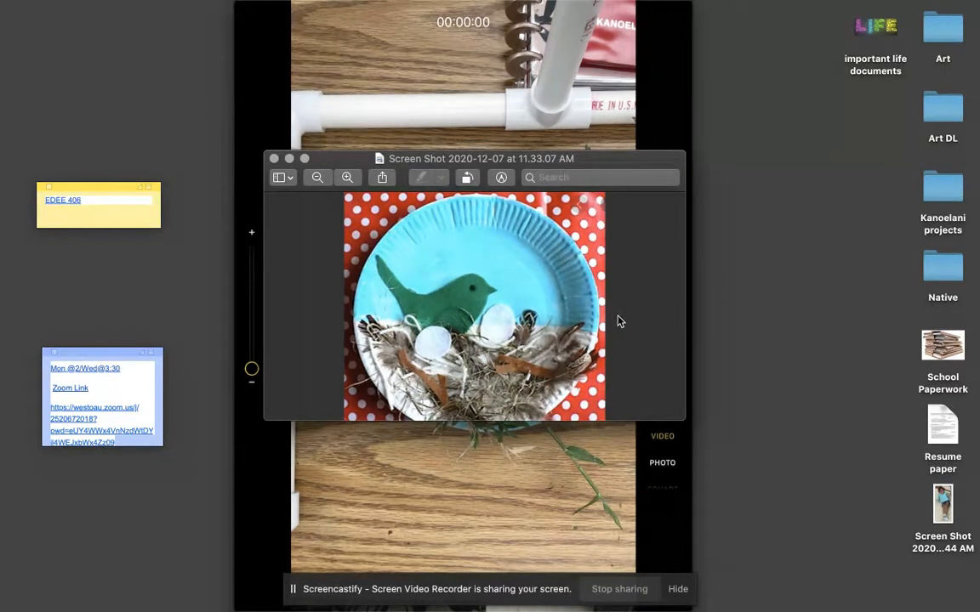
pyautogui.moveTo(628, 325)
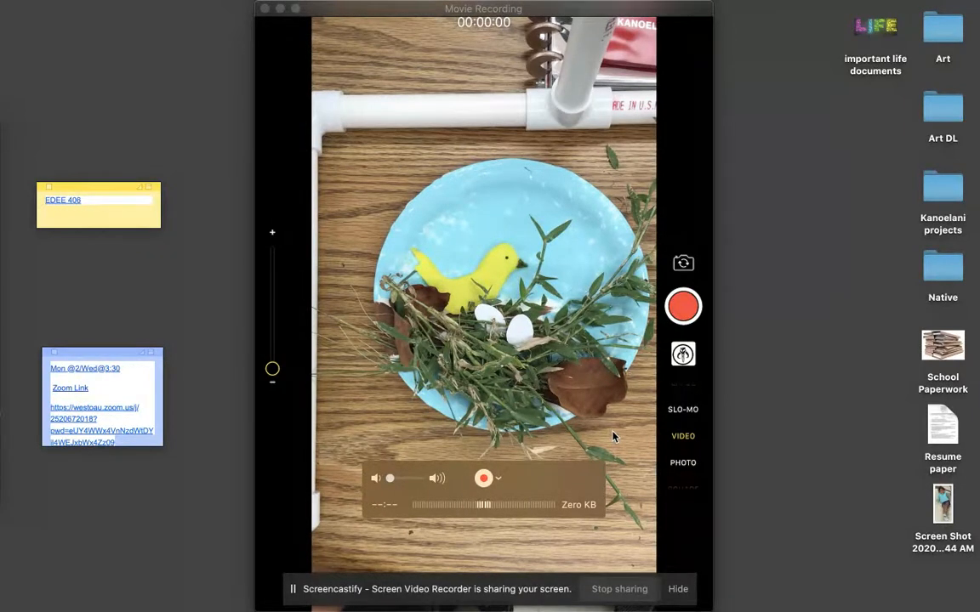
pyautogui.moveTo(585, 423)
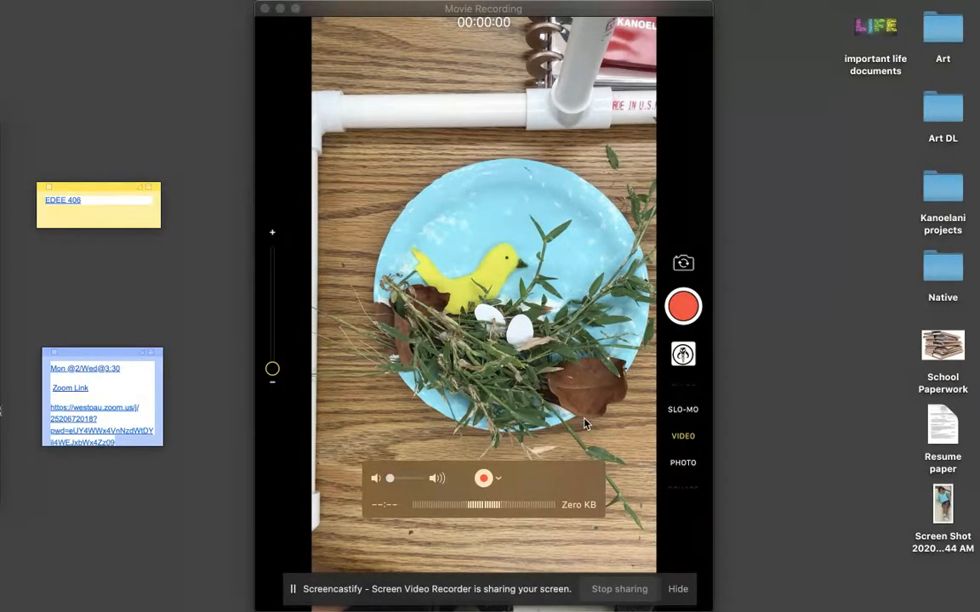
pyautogui.moveTo(582, 354)
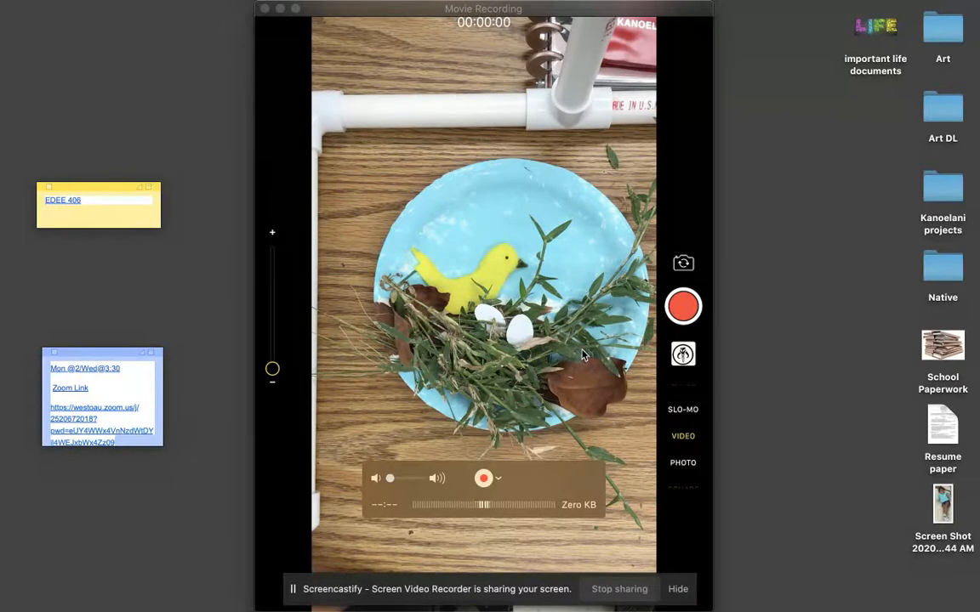